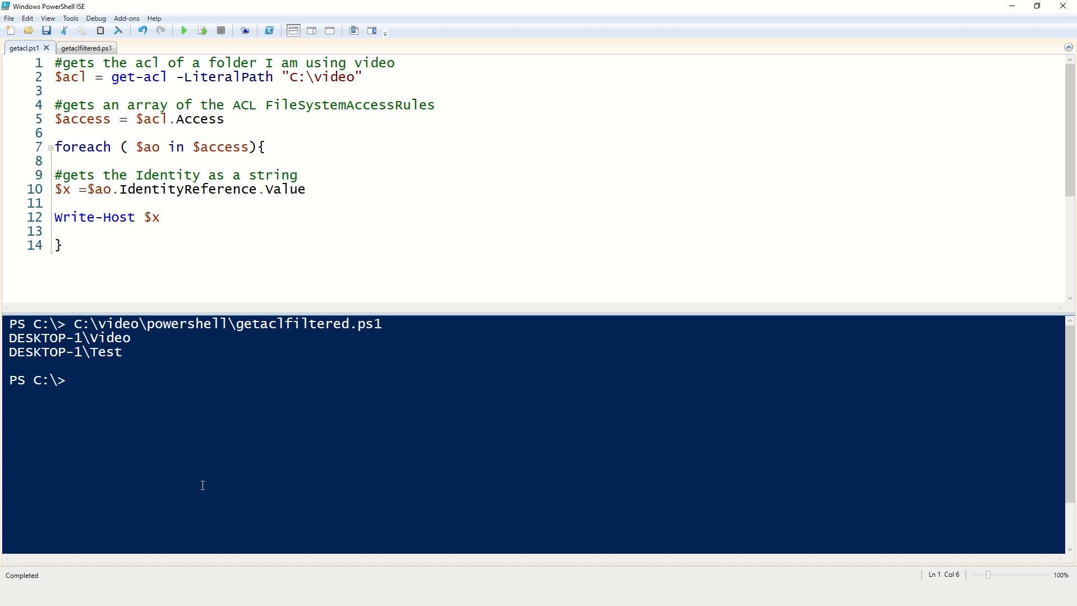
# Wrap Write-Host $x in if($x -inotmatch "BUILTIN|NT AUTHORITY") with an explanatory comment above it
pyautogui.click(96, 63)
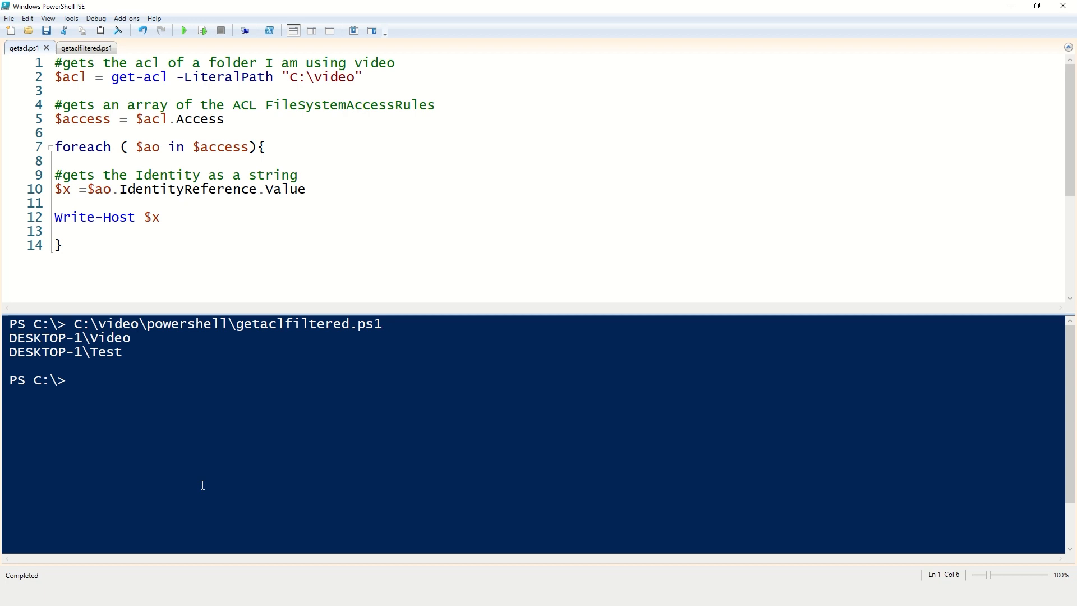
pyautogui.click(95, 63)
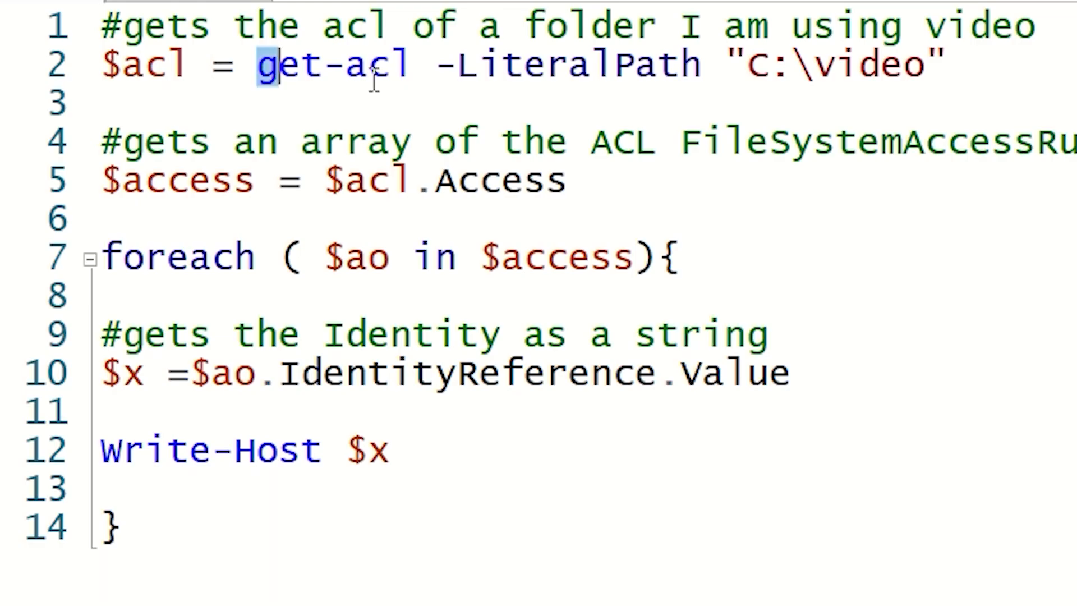
pyautogui.moveTo(258, 65); pyautogui.dragTo(928, 65)
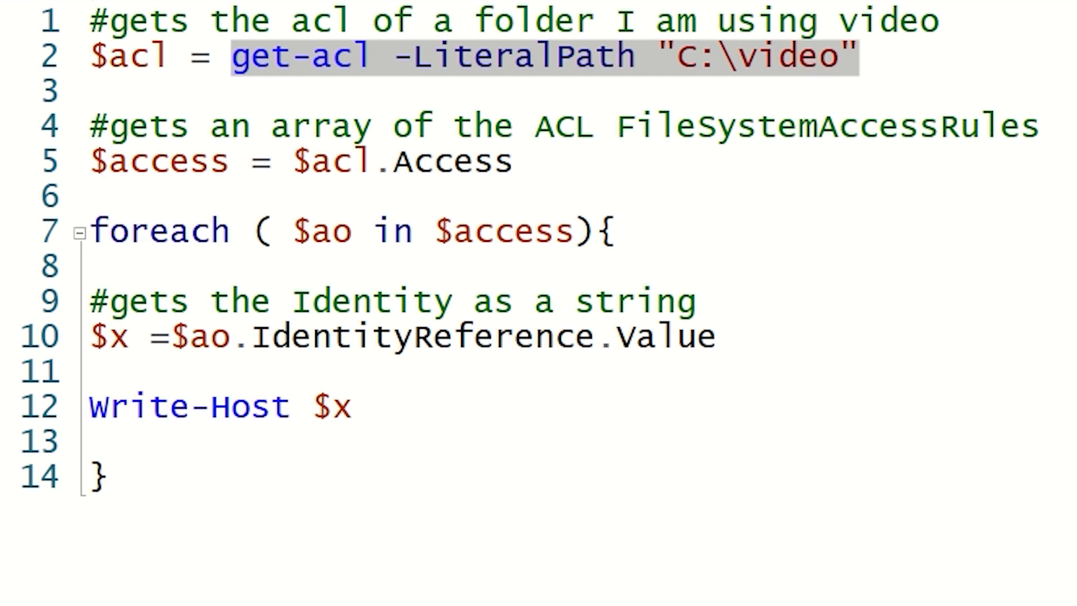
pyautogui.moveTo(974, 387)
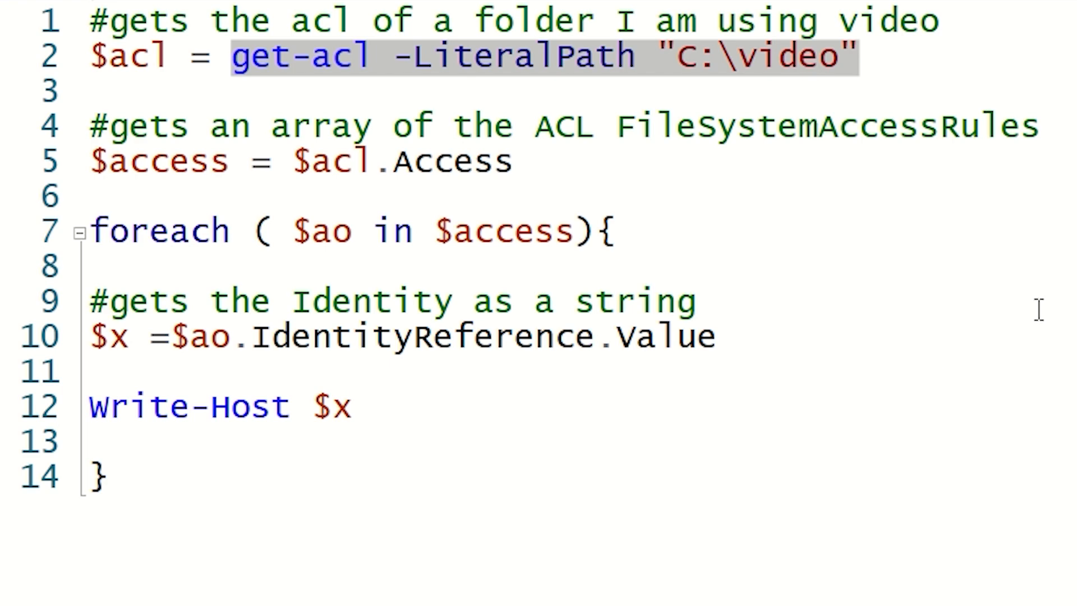
pyautogui.moveTo(258, 171)
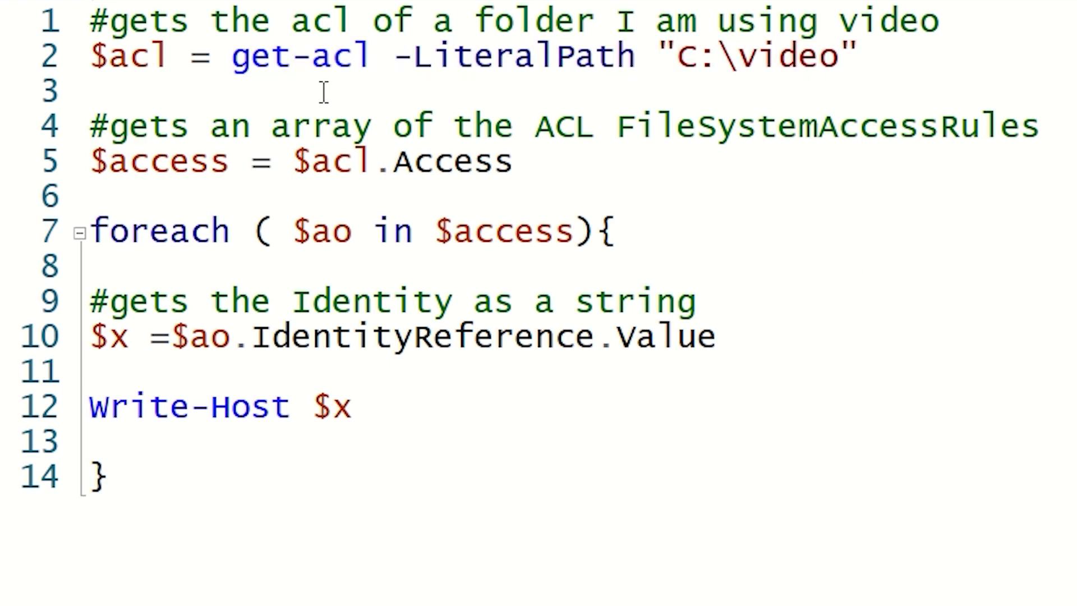
pyautogui.moveTo(309, 182)
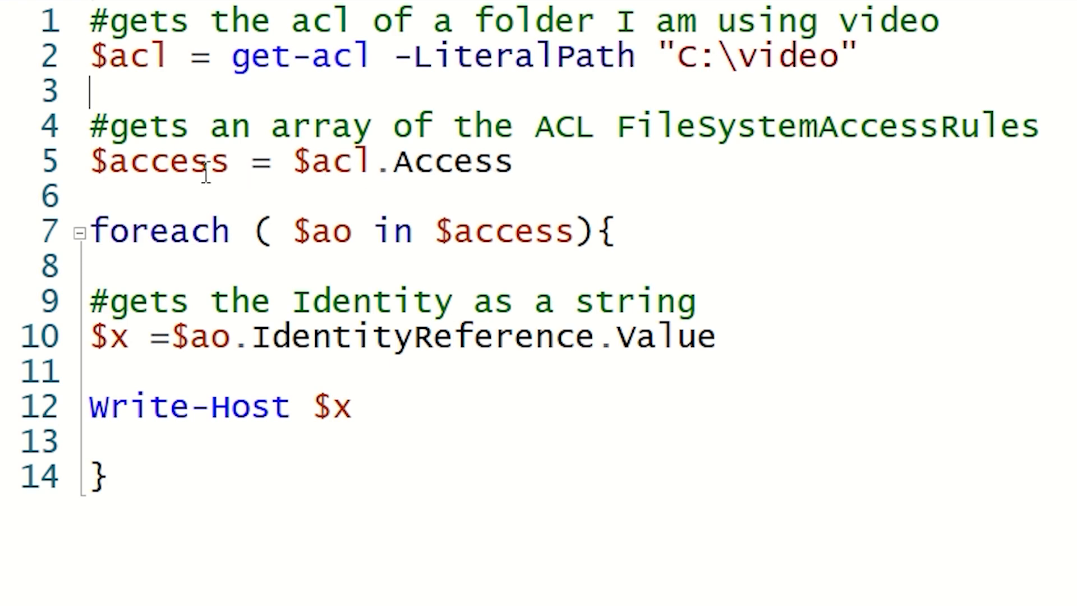
pyautogui.moveTo(1008, 271)
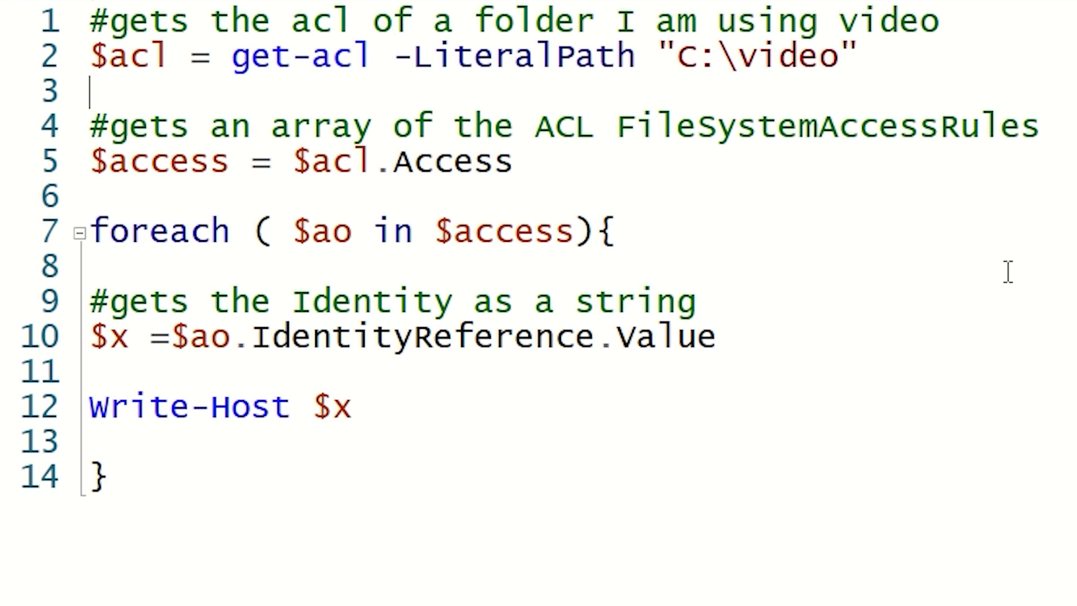
pyautogui.moveTo(90, 231); pyautogui.dragTo(103, 473)
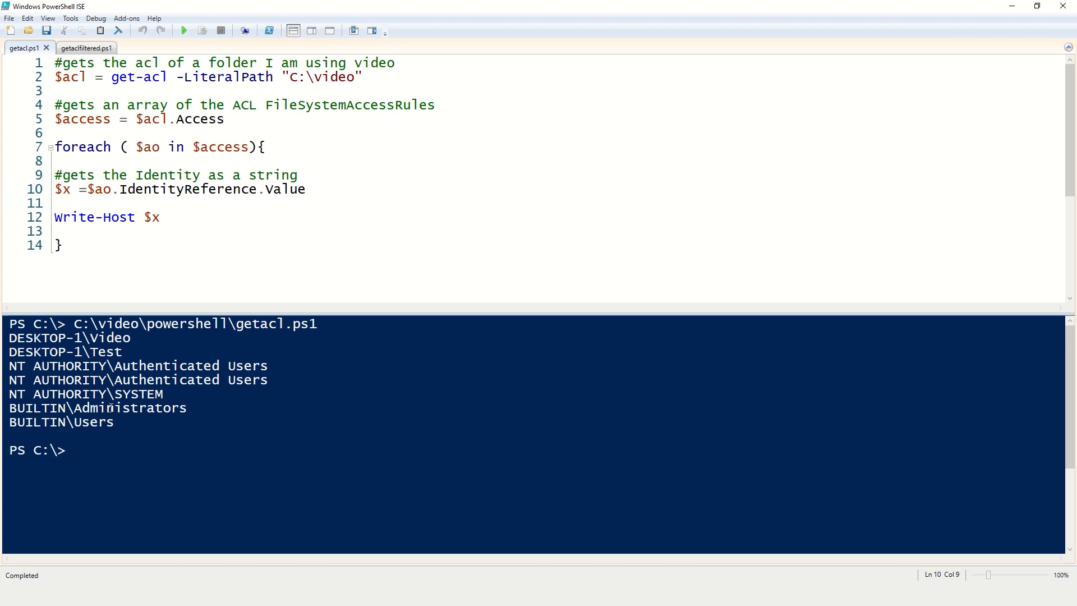
pyautogui.moveTo(207, 242)
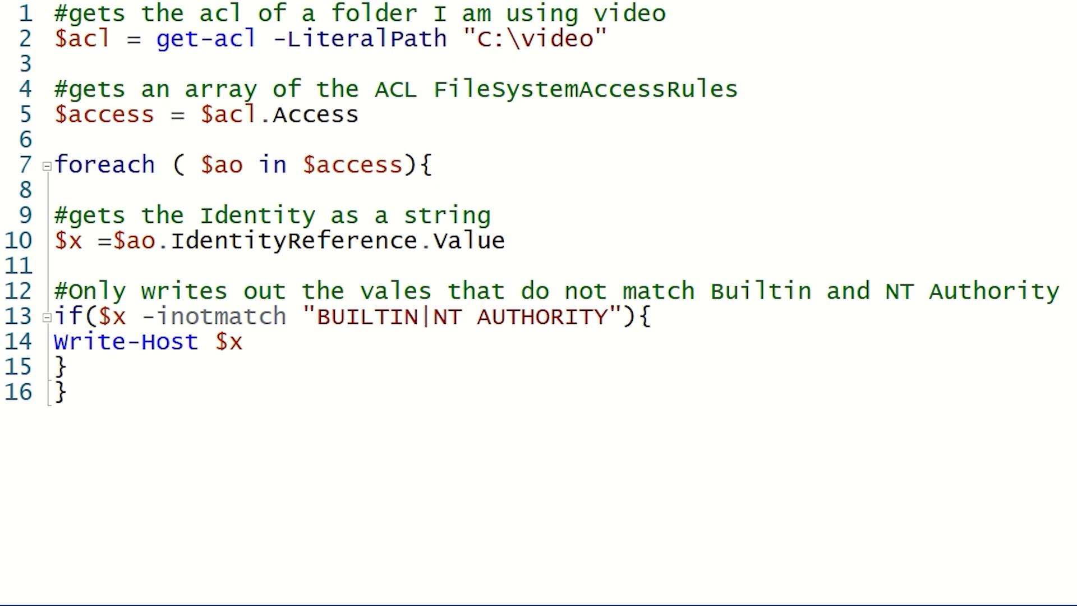
pyautogui.moveTo(136, 317); pyautogui.dragTo(625, 317)
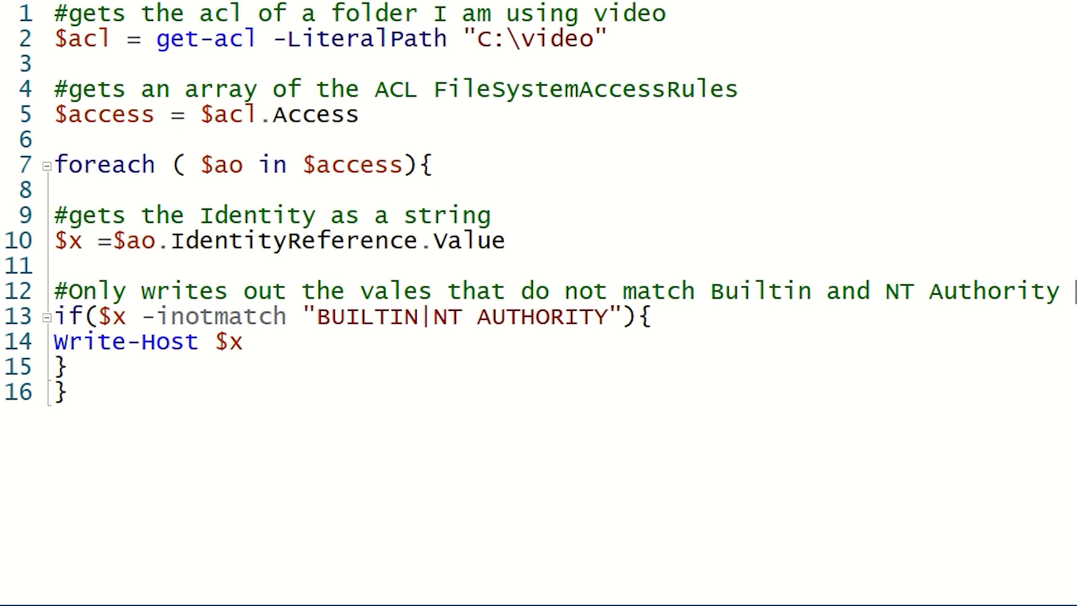
pyautogui.moveTo(305, 316); pyautogui.dragTo(625, 317)
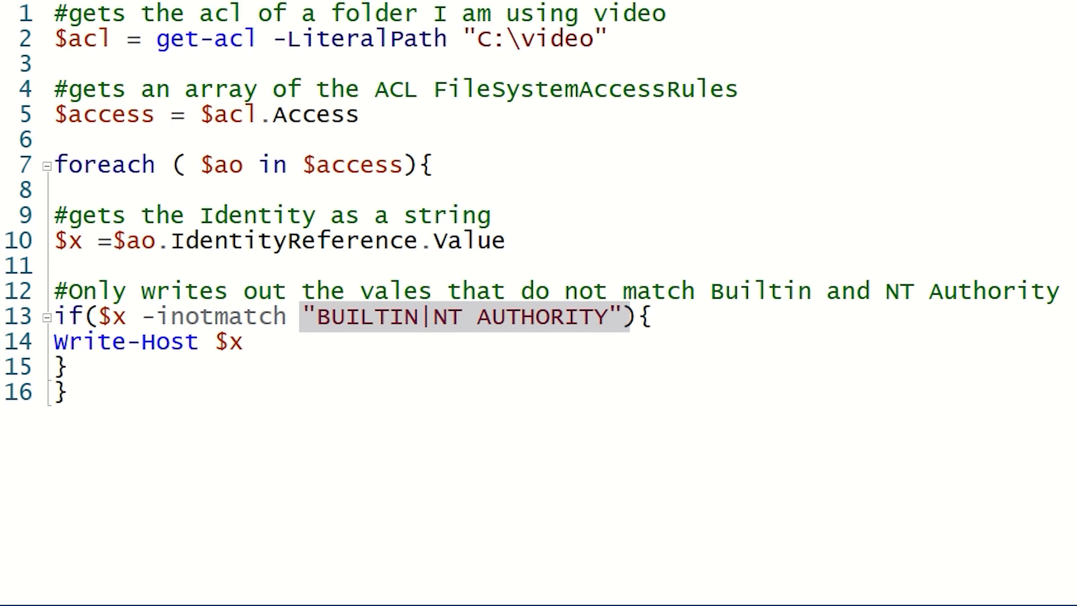